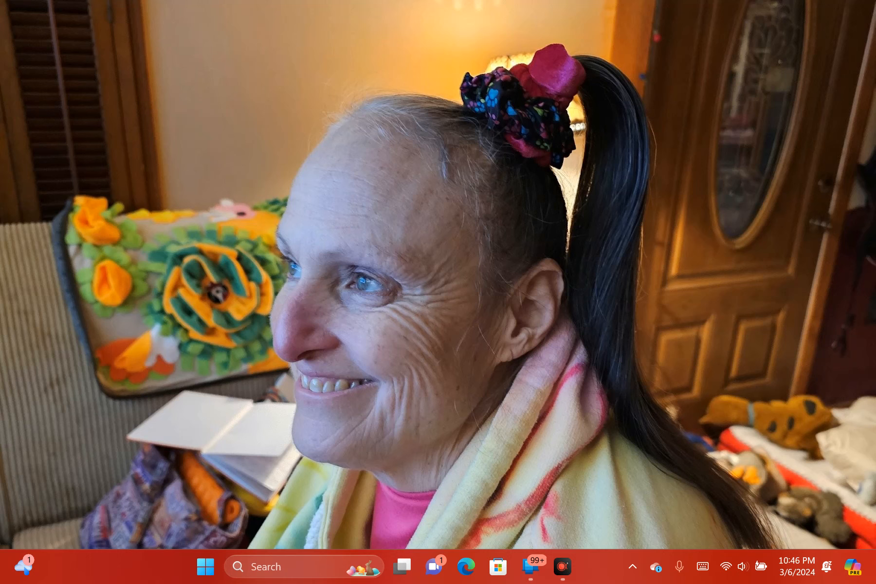
Step: Launch the new Outlook app from the Windows 11 Start menu's pinned apps
left_click(205, 566)
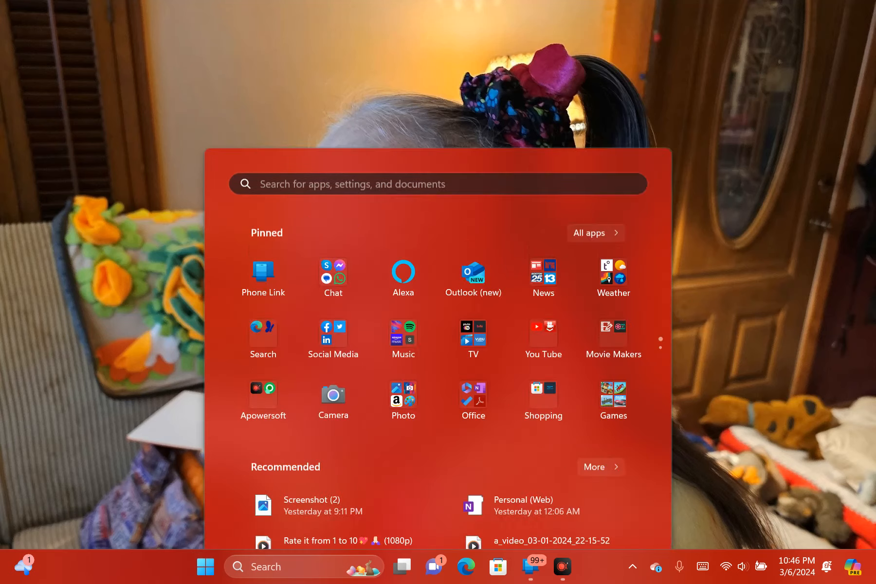
left_click(205, 567)
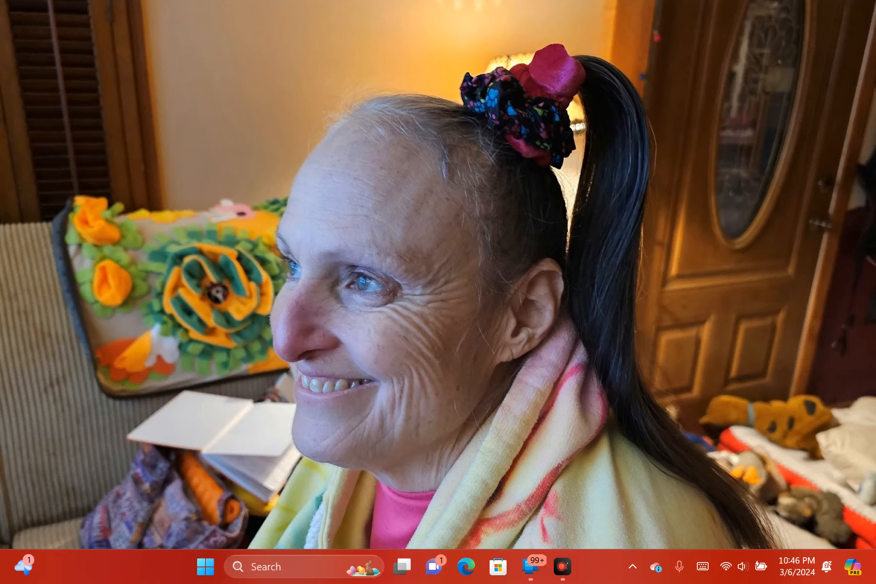
Step: Select the latest Start Daily email in the Outlook inbox to open it in its own window
left_click(564, 566)
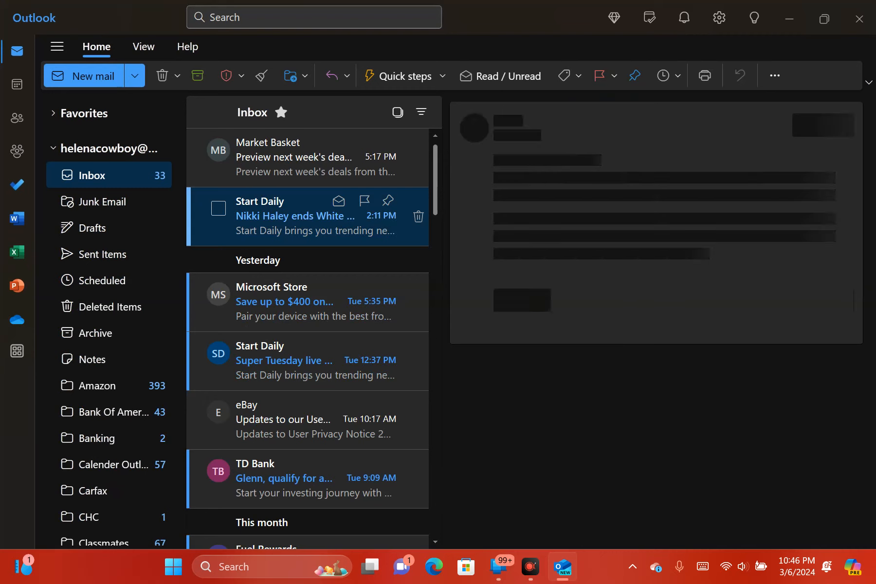
left_click(296, 216)
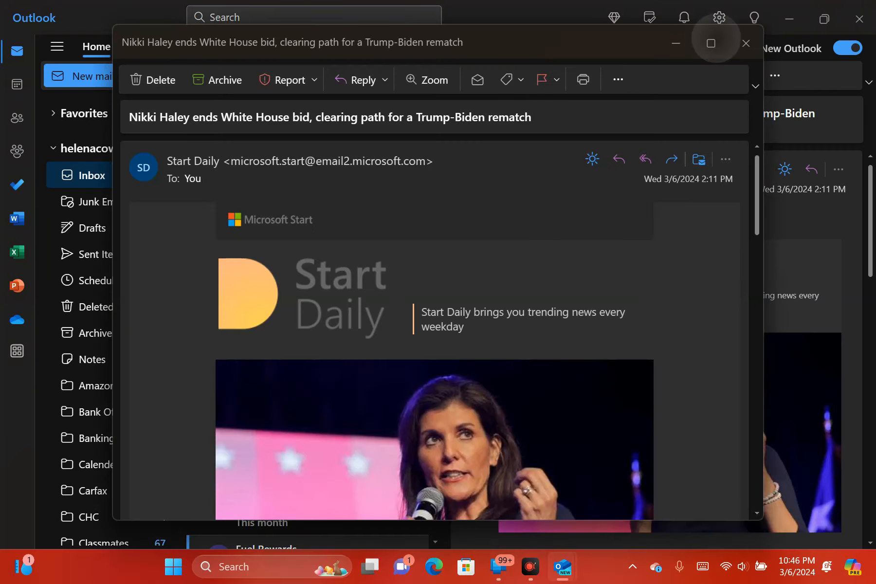
Step: Maximize the Start Daily email window and scroll down to its headline news stories
left_click(710, 43)
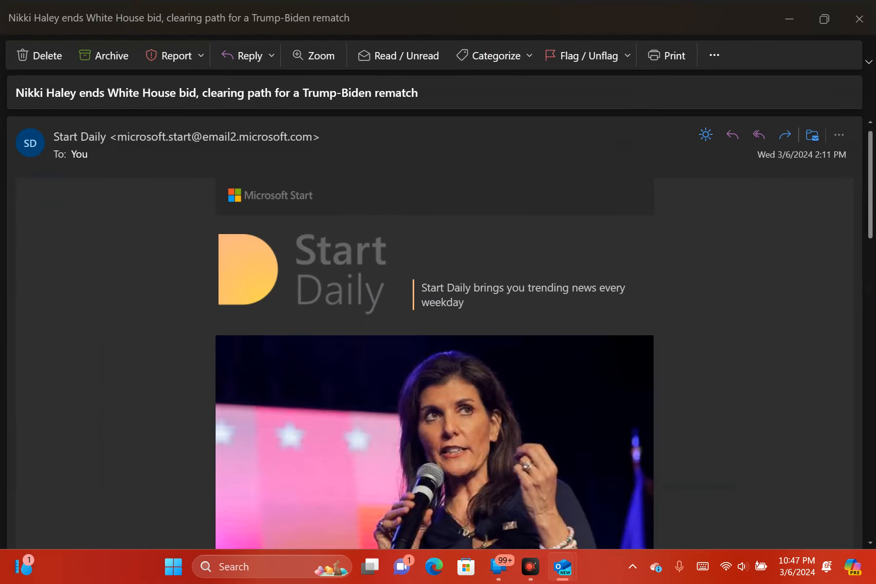
scroll("down", 3)
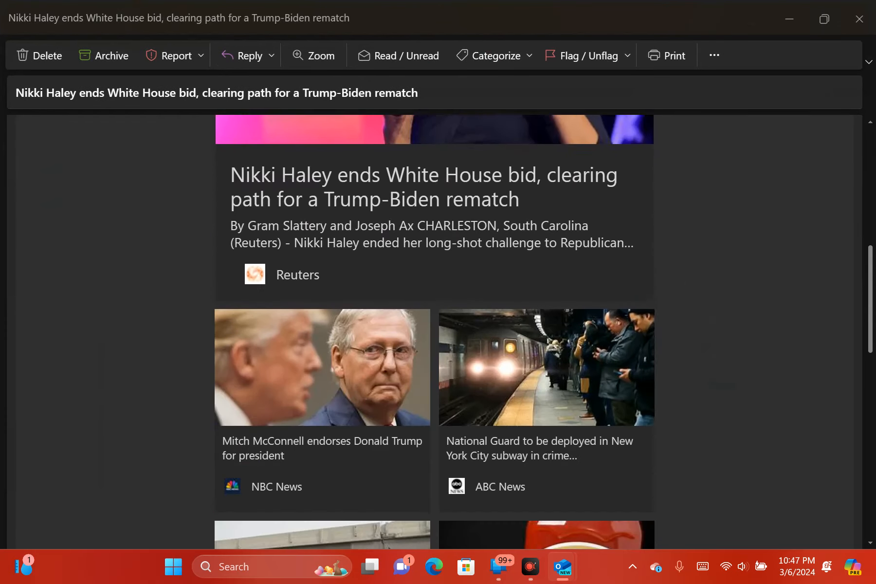